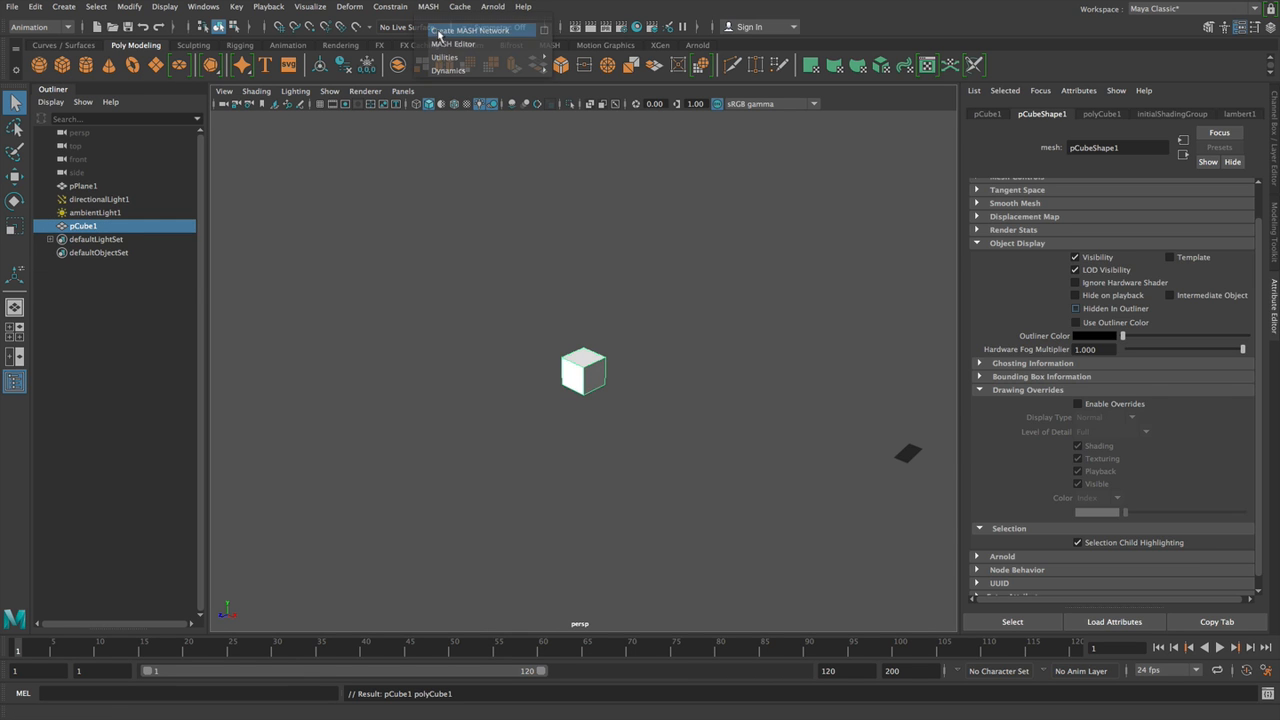
Step: Create a MASH network from pCube1 with Grid X and Z at 7, adjusting spacing
left_click(468, 29)
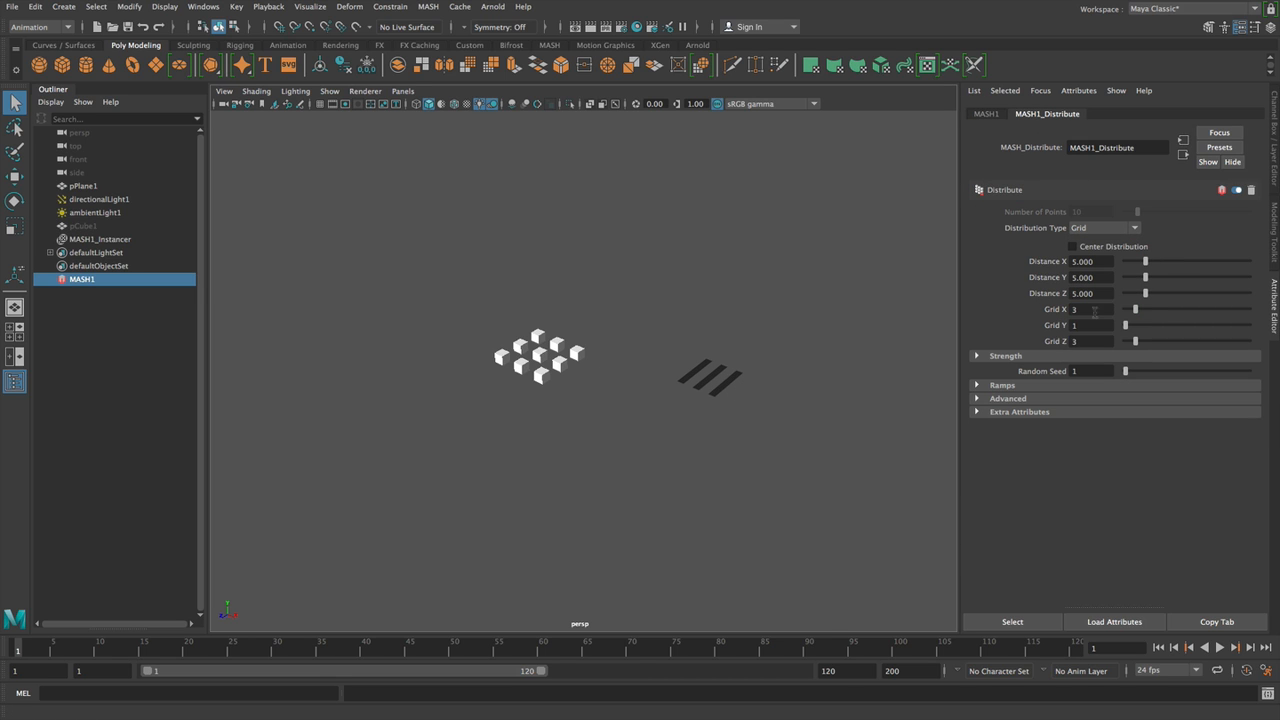
left_click_drag(1133, 309, 1157, 309)
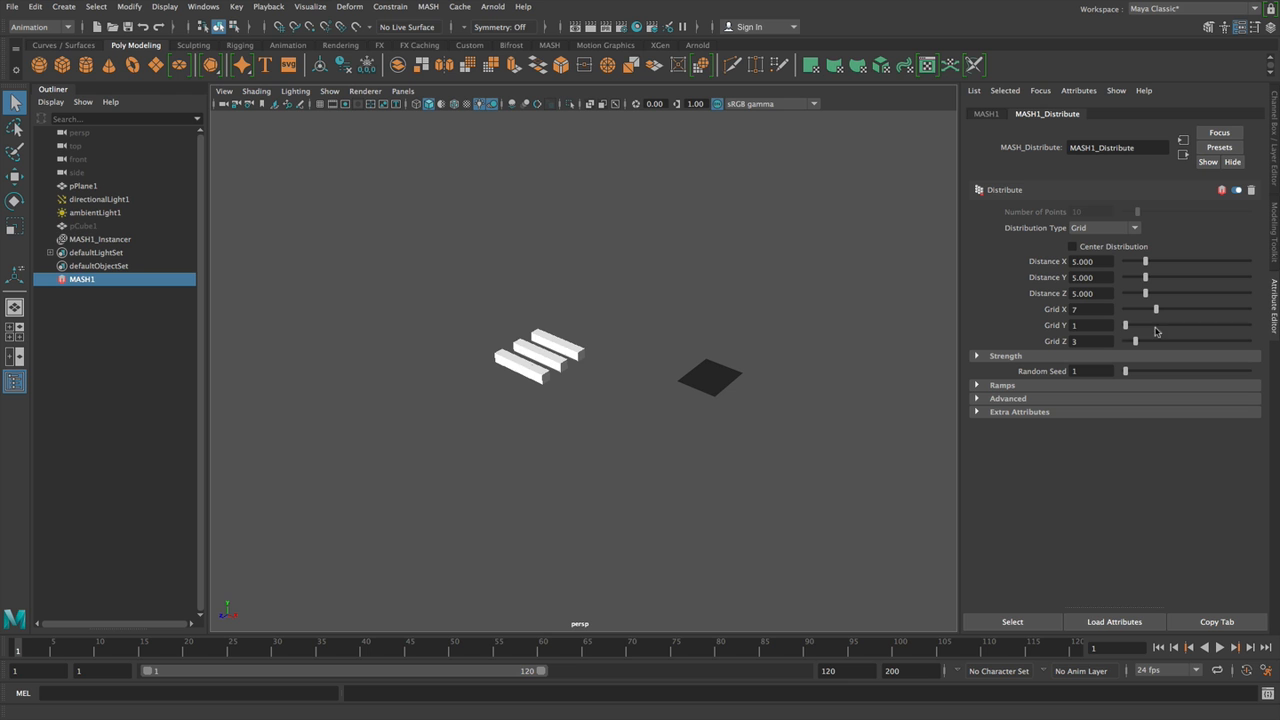
left_click_drag(1145, 261, 1177, 261)
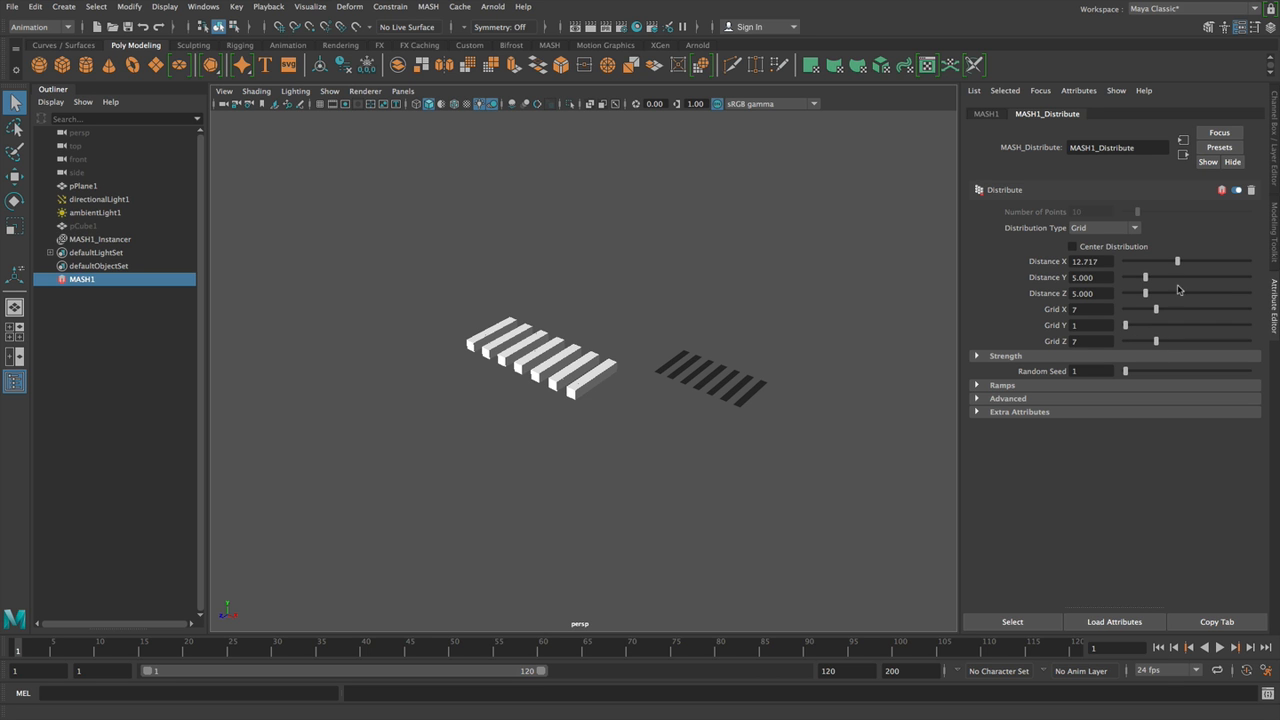
left_click_drag(1145, 293, 1178, 293)
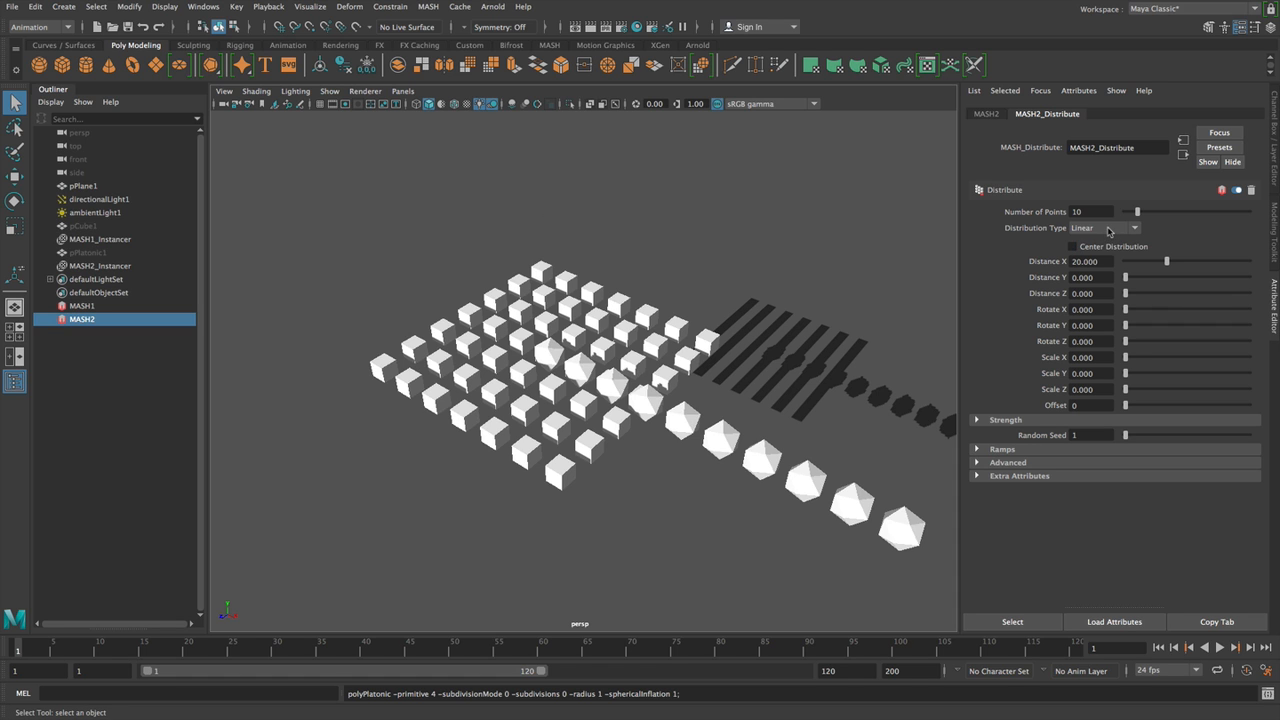
Step: Set the platonic solid network's Distribution Type to Radial and tune the ring
left_click(1104, 227)
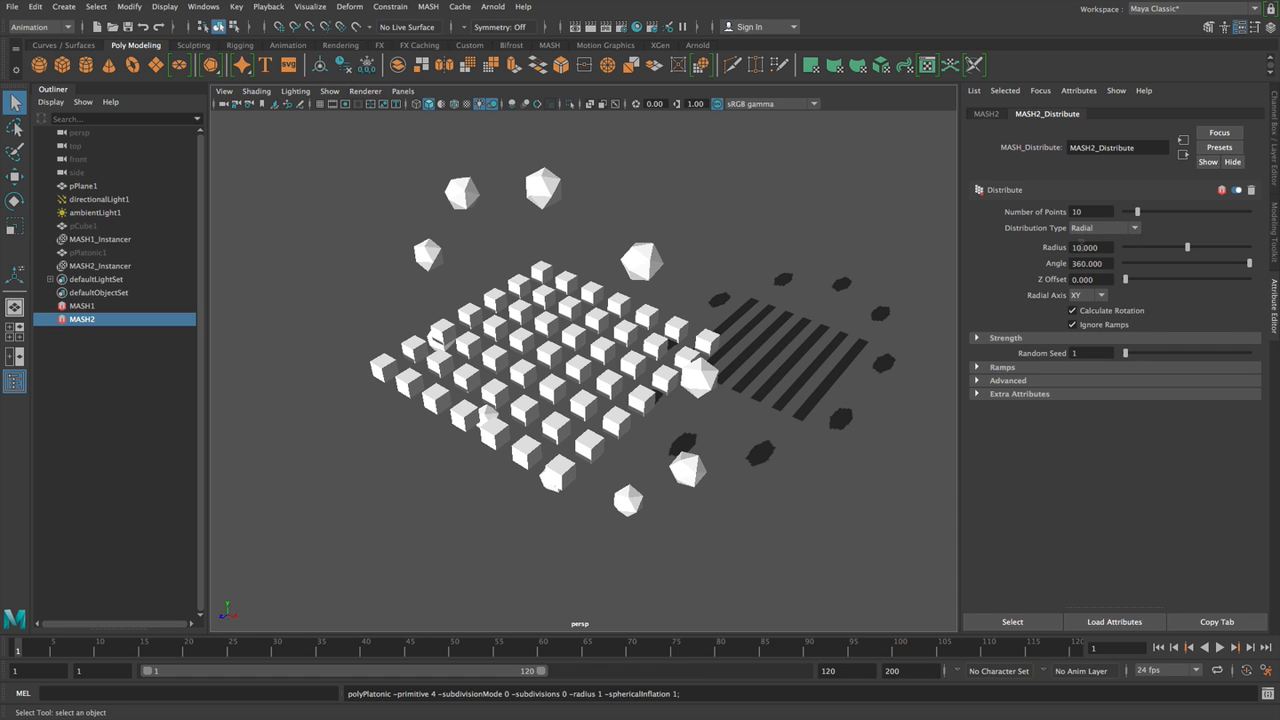
left_click_drag(1135, 211, 1157, 211)
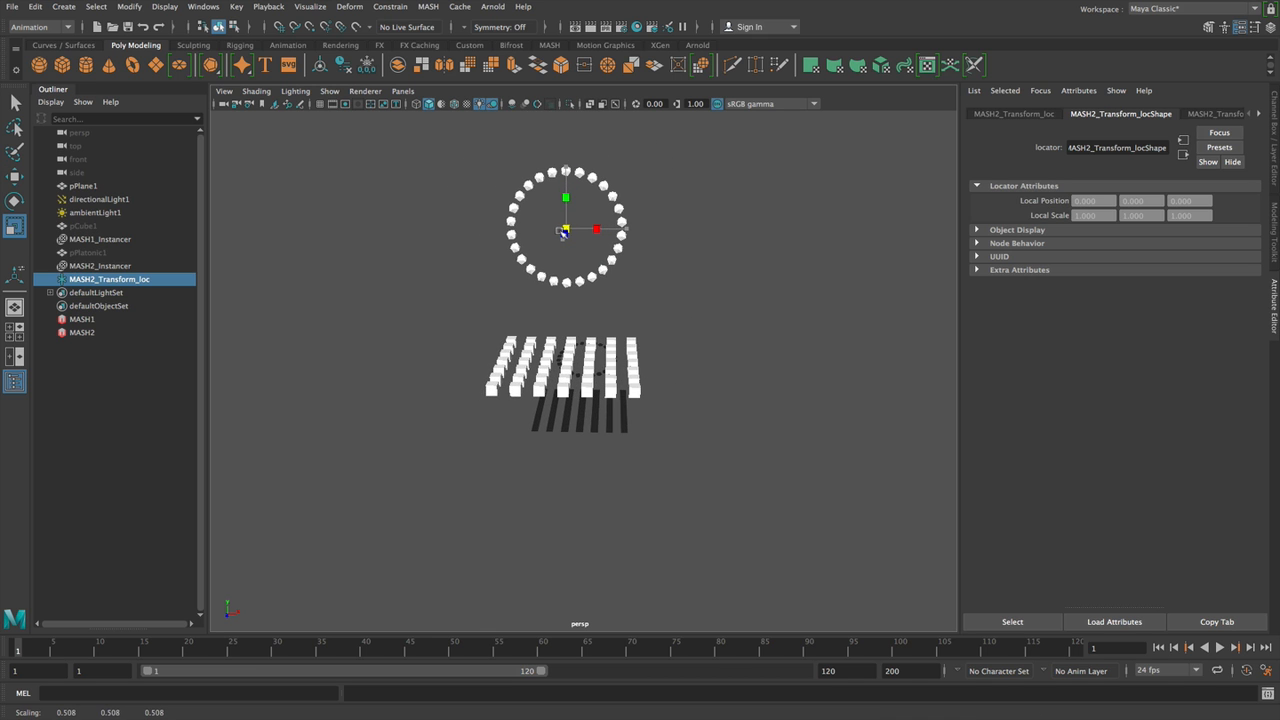
Step: Rotate MASH2_Transform_loc to tilt the ring of solids at an angle
key("e")
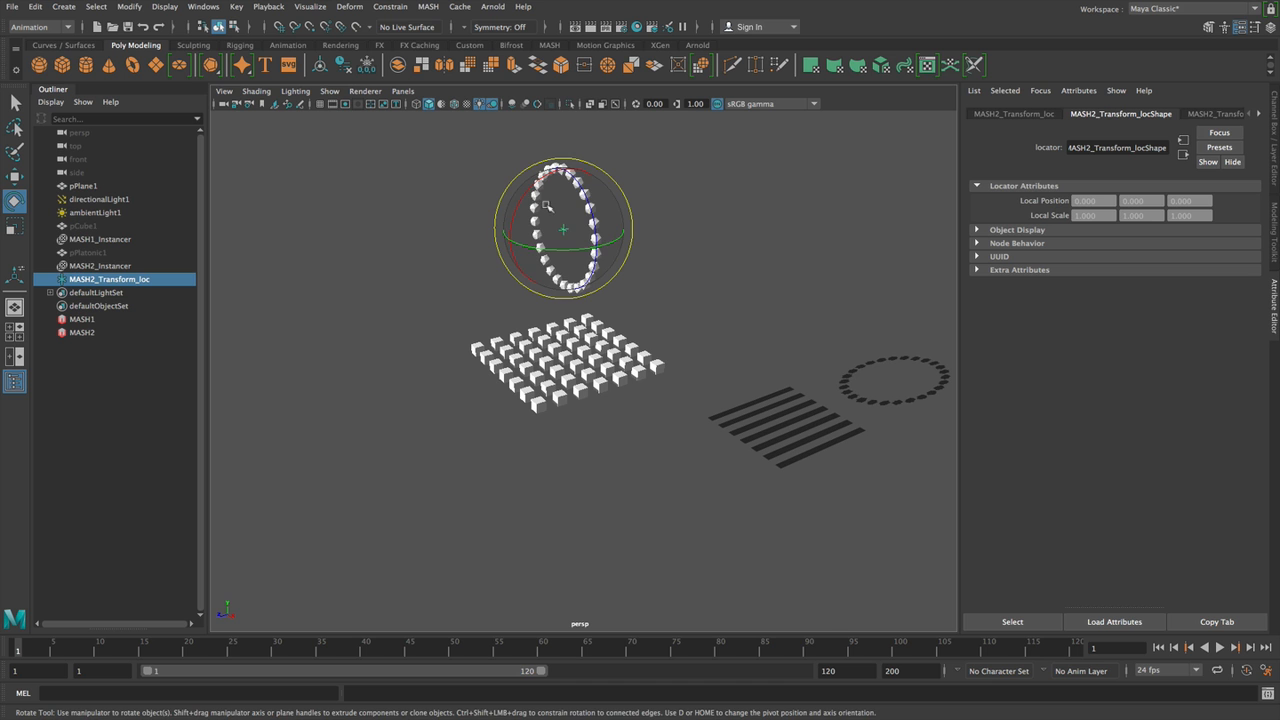
left_click_drag(545, 205, 600, 260)
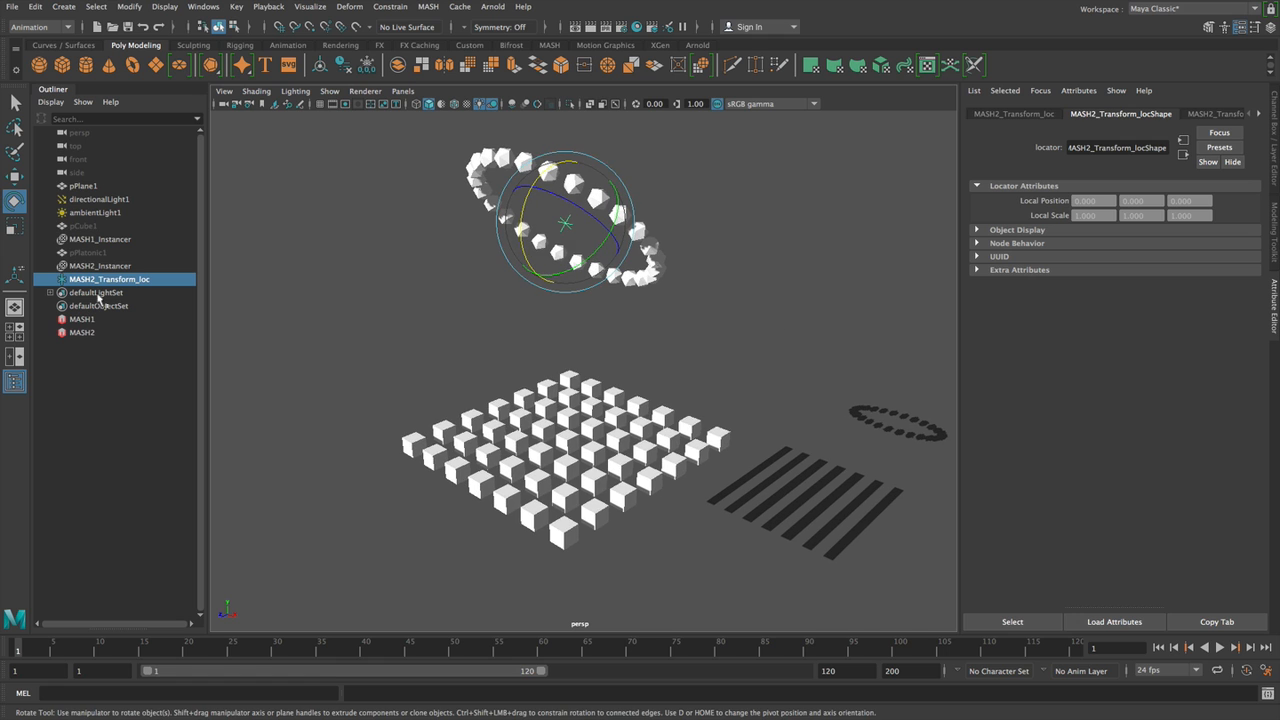
Step: Add Dynamics nodes to the MASH1 cube grid and the MASH2 platonic ring
left_click(82, 318)
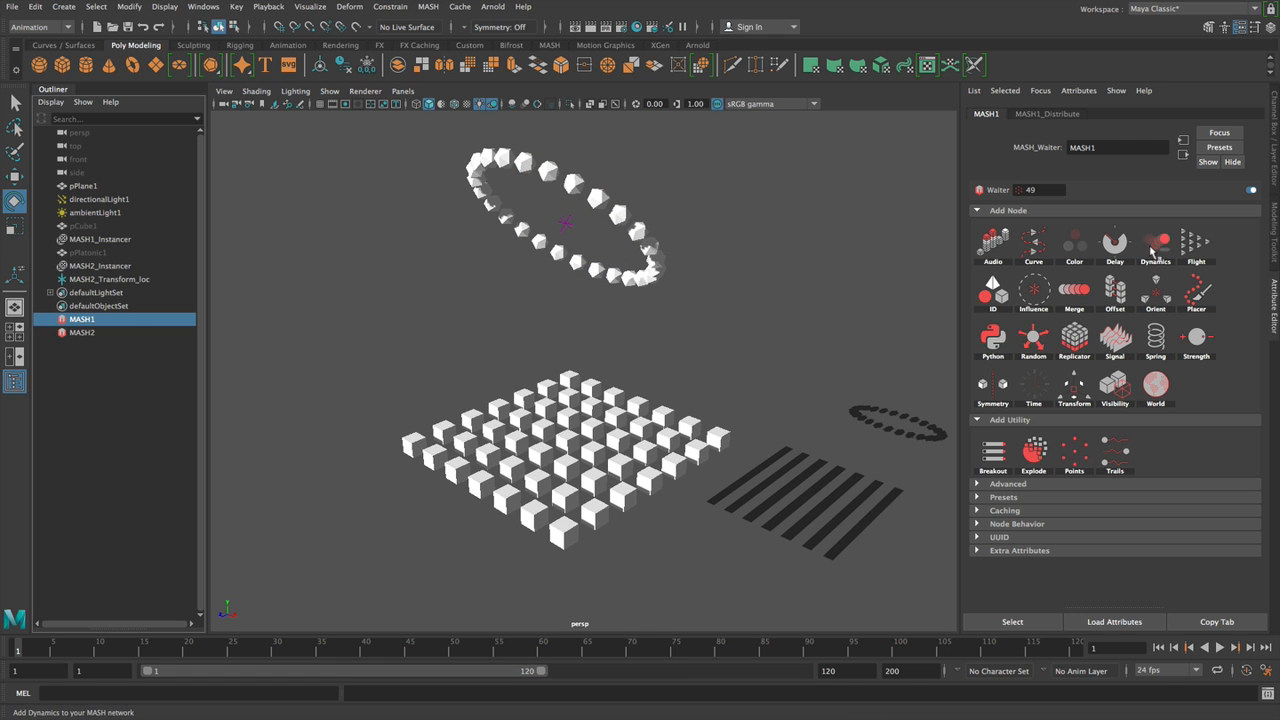
left_click(1155, 240)
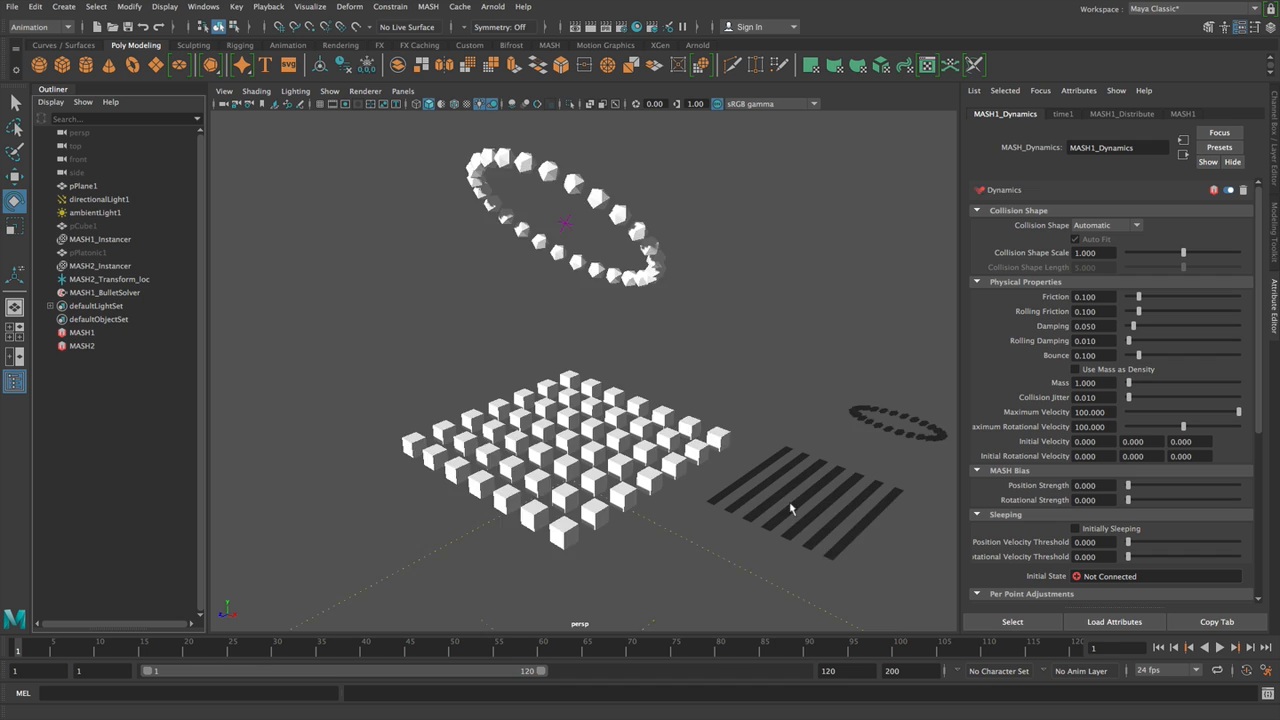
left_click(1204, 647)
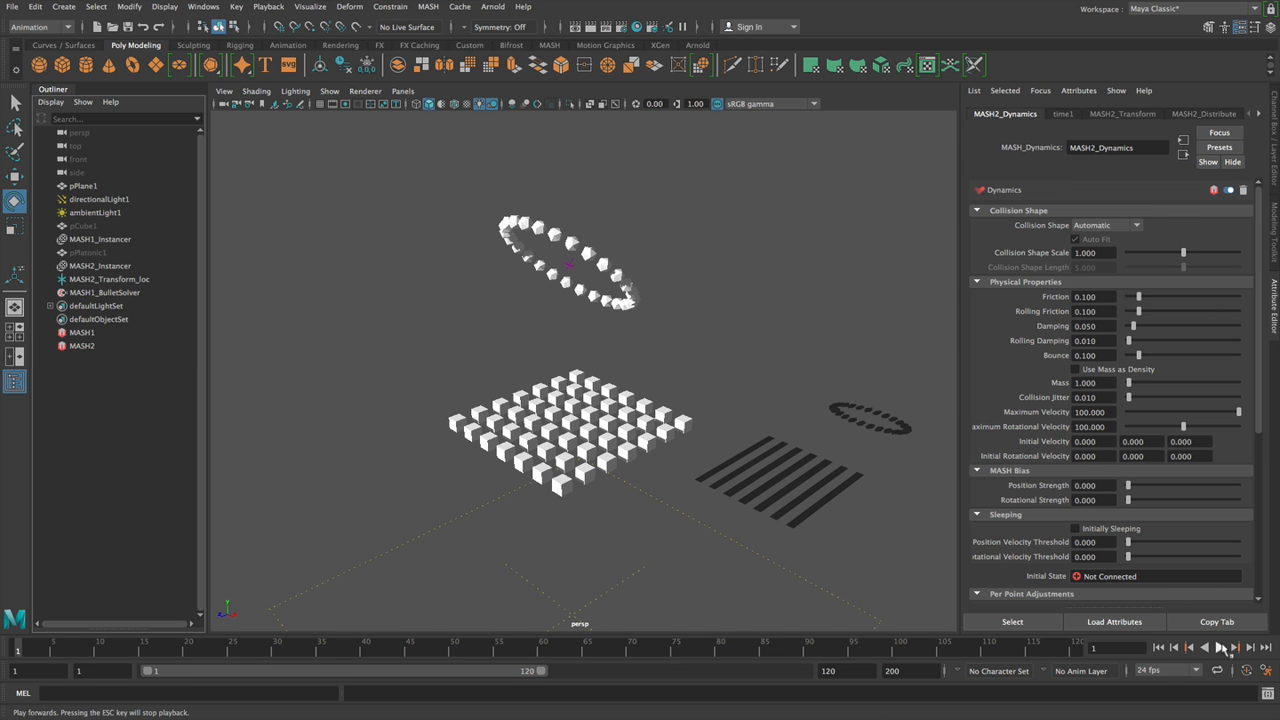
Step: Play, rewind and replay the simulation, then select MASH1_BulletSolver for its settings
left_click(1205, 647)
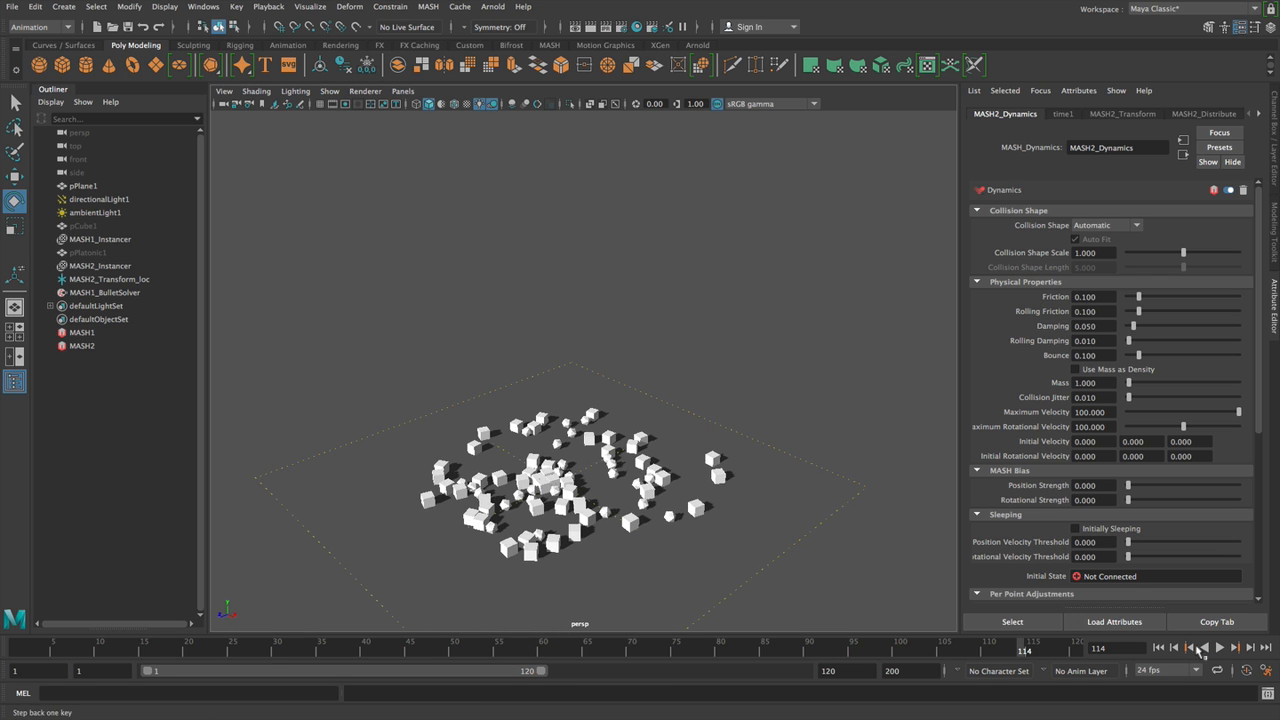
left_click(1219, 647)
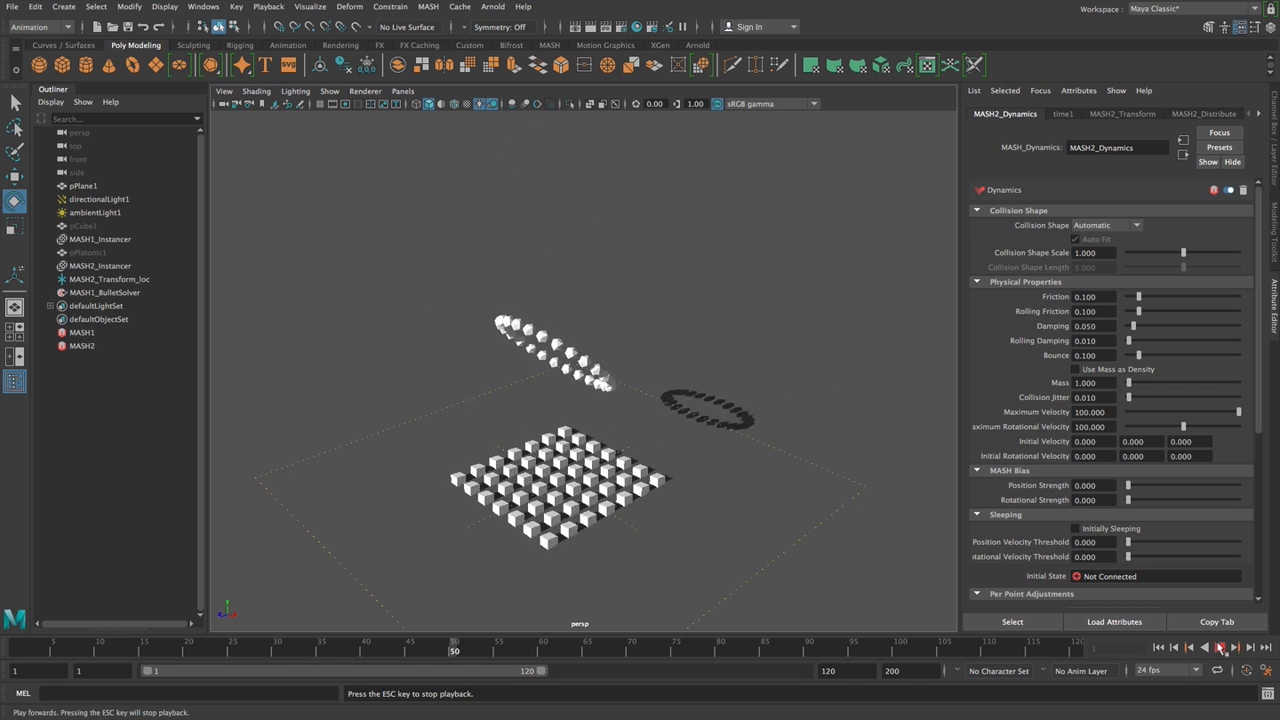
left_click(1221, 647)
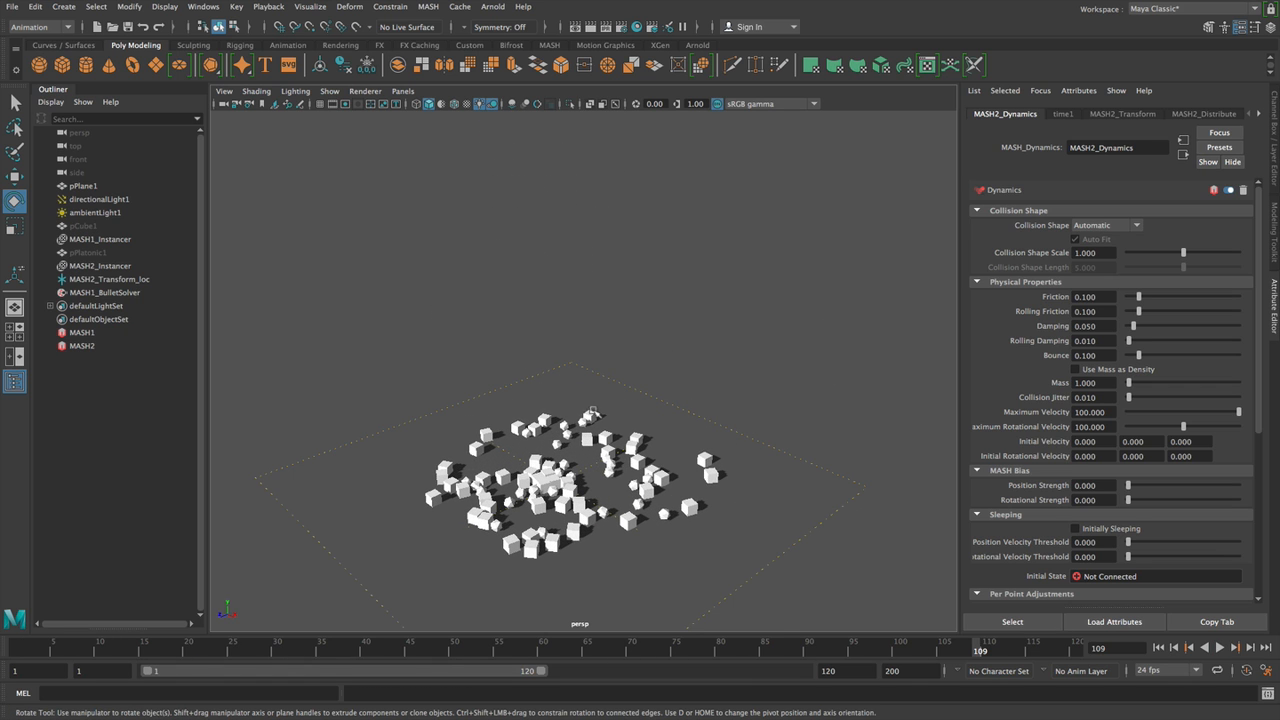
left_click(105, 292)
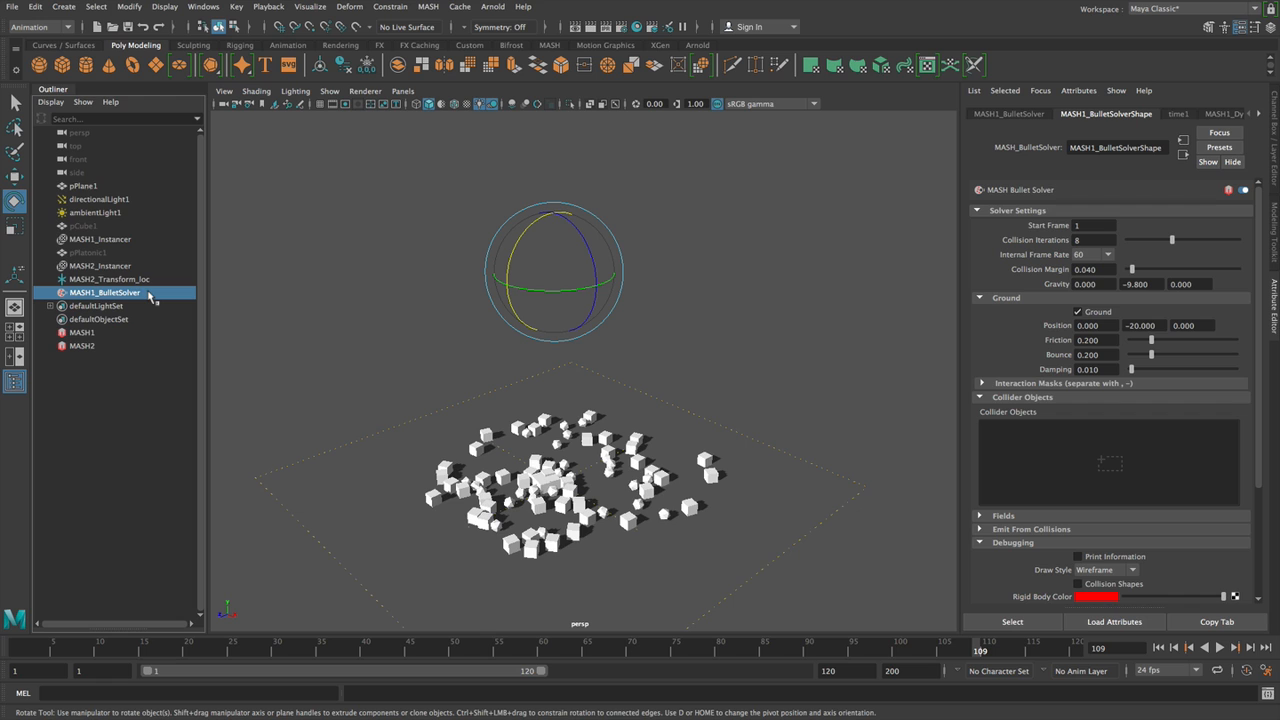
mouse_move(150, 293)
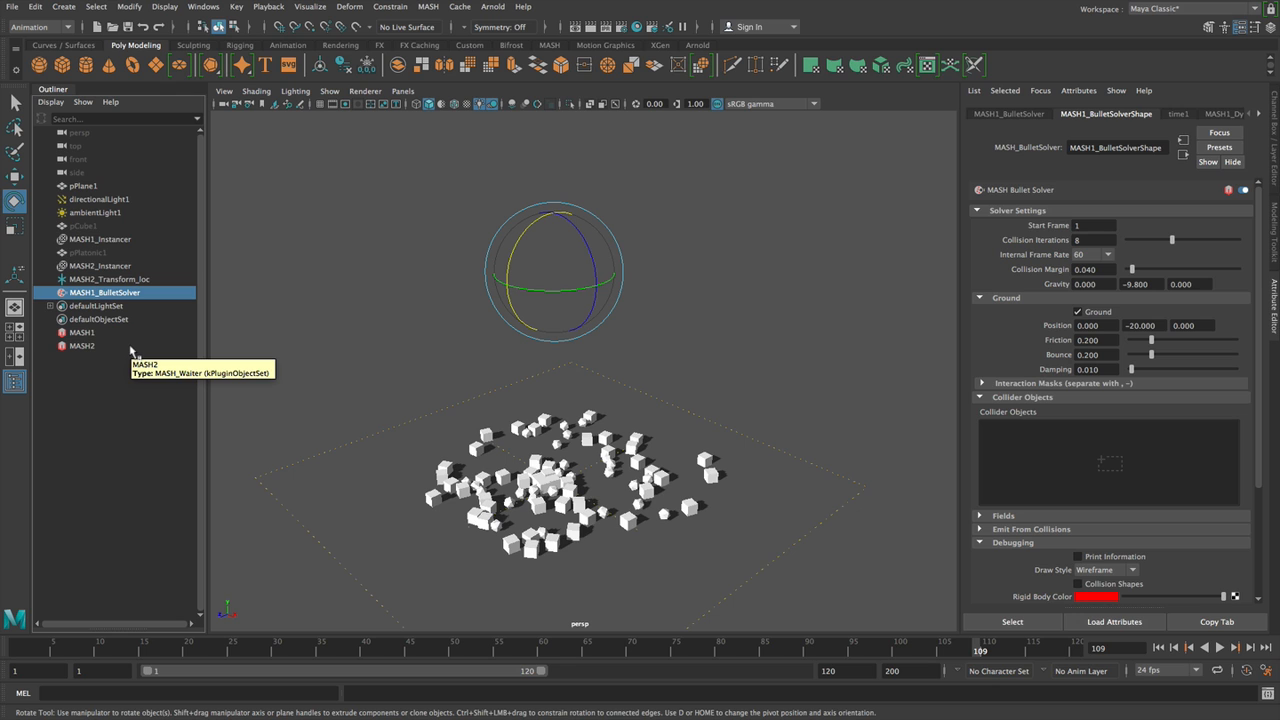
mouse_move(155, 357)
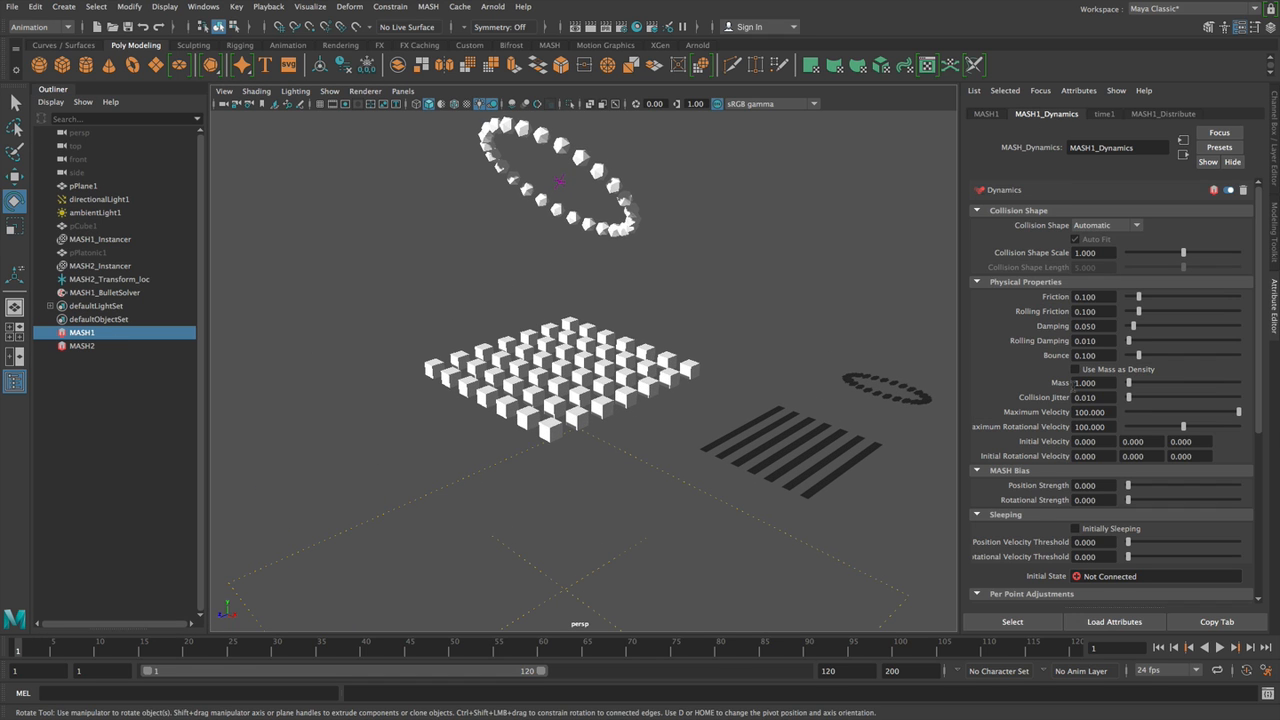
Step: Enable Initially Sleeping in MASH1_Dynamics and replay the simulation from the start
left_click(1075, 528)
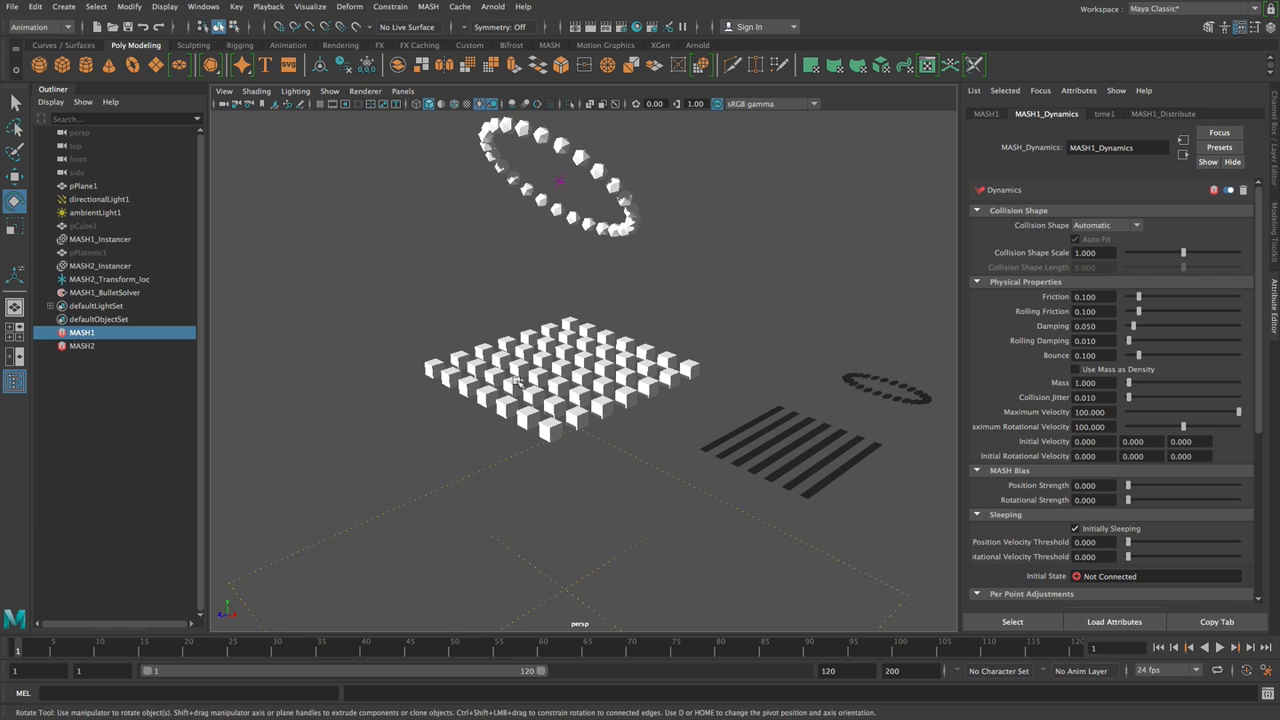
mouse_move(518, 381)
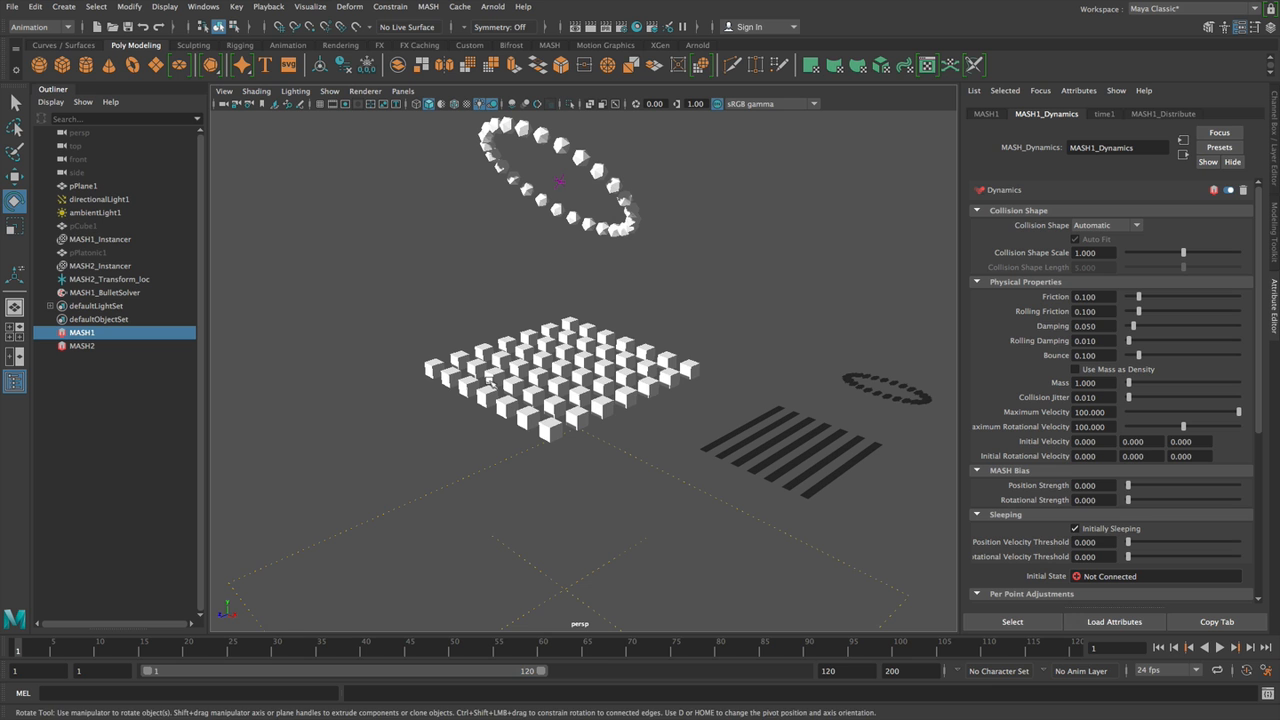
left_click(1219, 647)
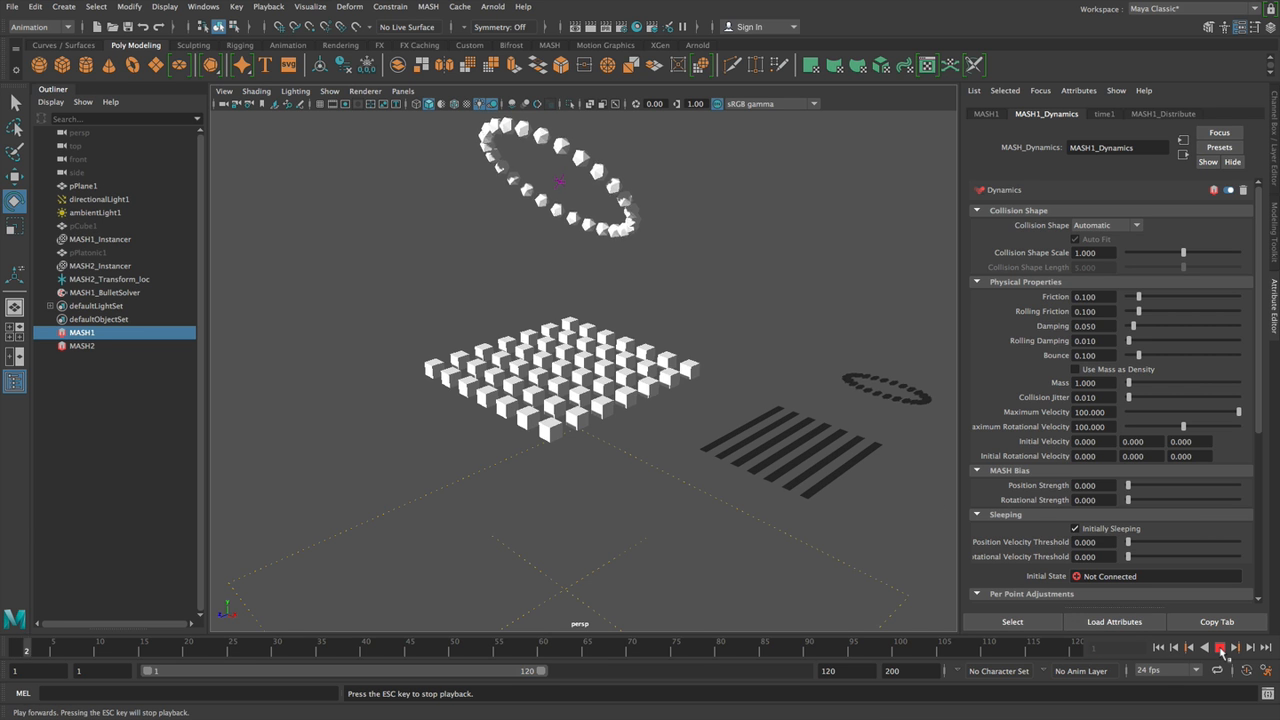
left_click(1220, 647)
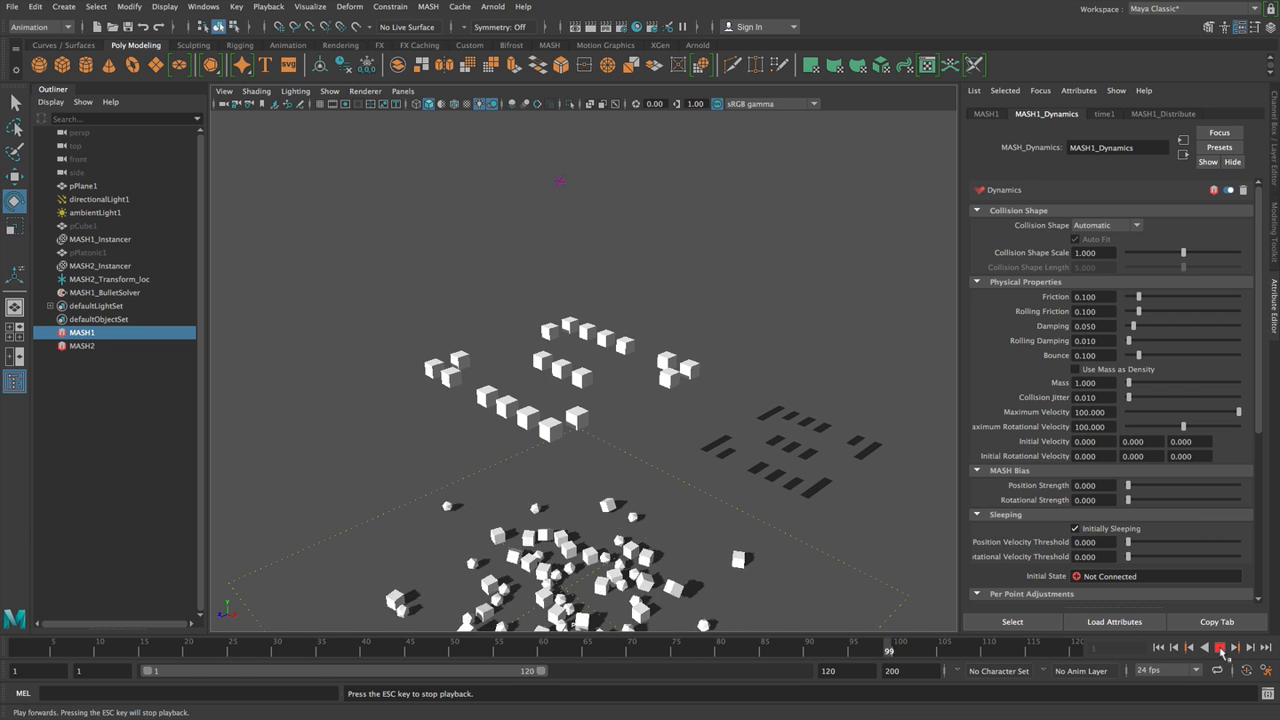